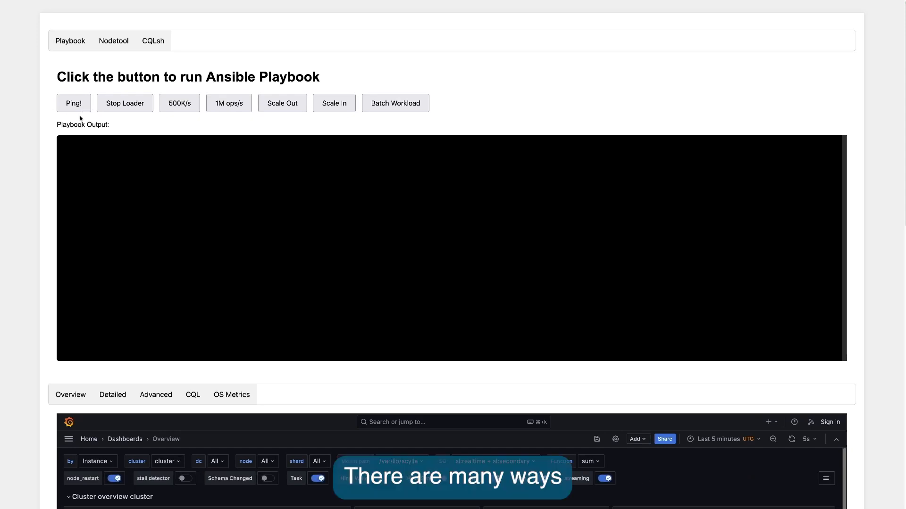
pyautogui.moveTo(49, 226)
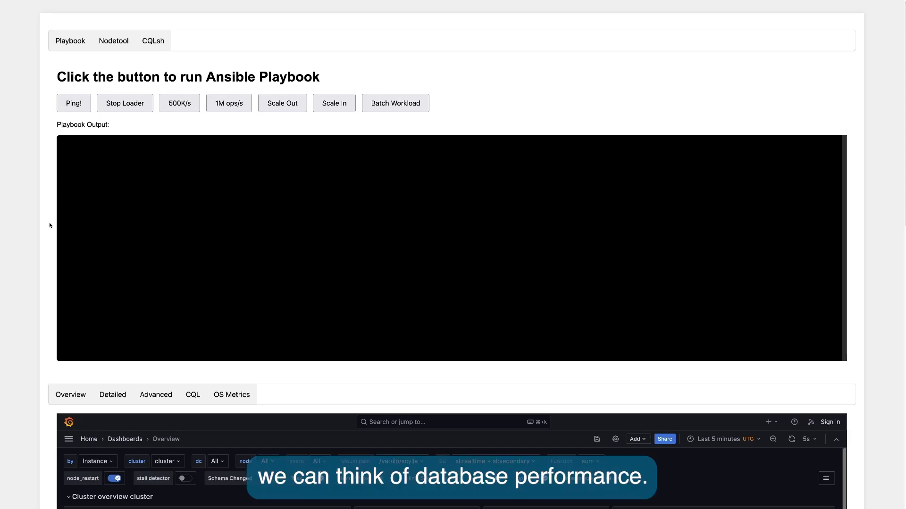
# Ping all cluster hosts, then scroll to the overview showing 3 nodes at about 501k requests/s.
pyautogui.click(73, 103)
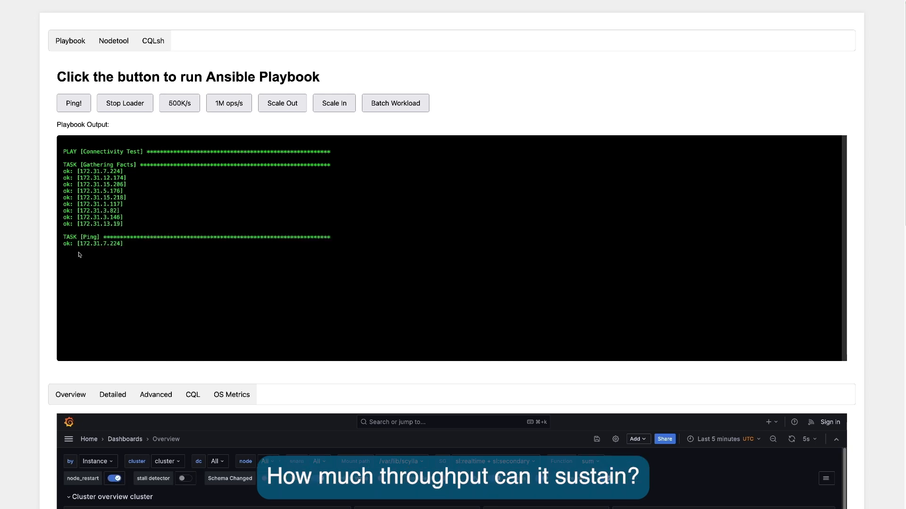
pyautogui.scroll(-3)
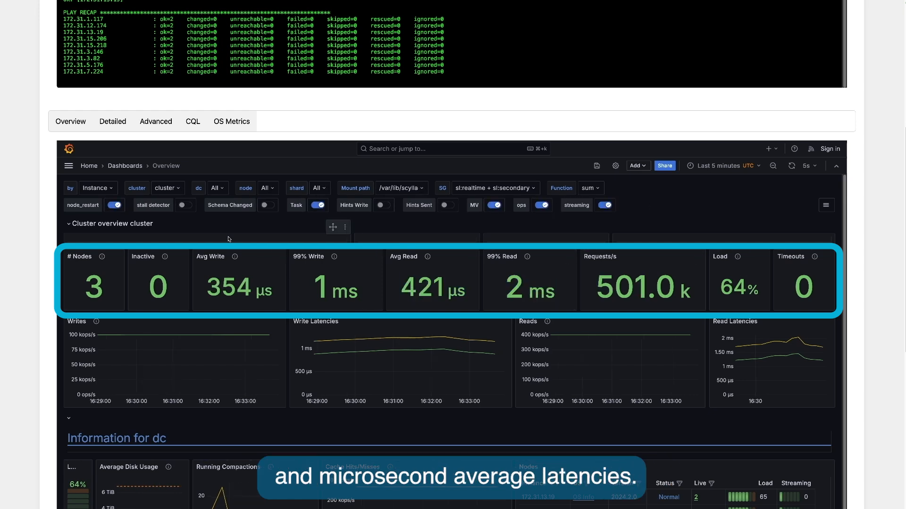
# Group Detailed dashboard charts by shard, check the node list for 172.31.13.19, then reset grouping.
pyautogui.click(112, 71)
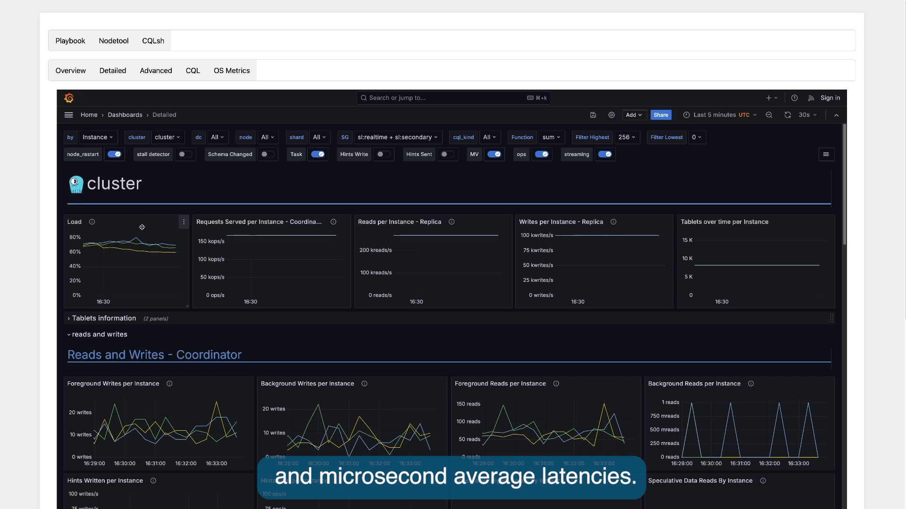
pyautogui.moveTo(160, 248)
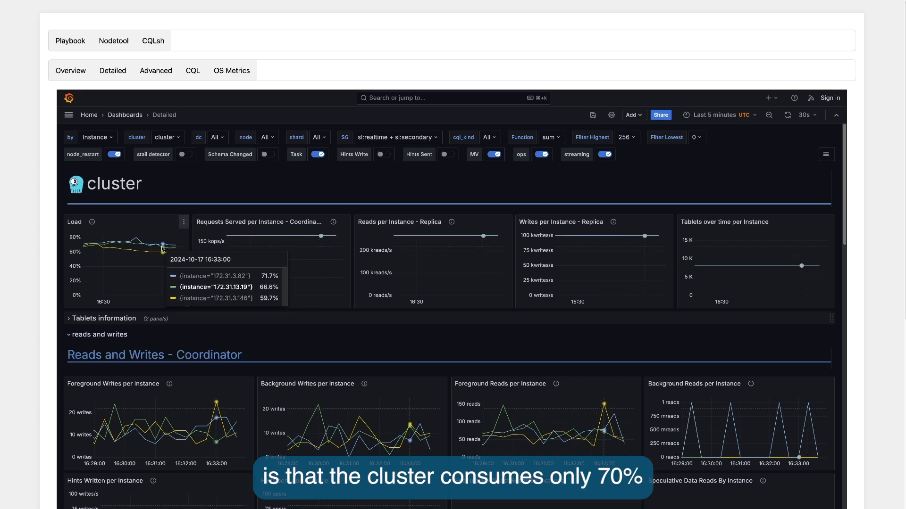
pyautogui.click(96, 137)
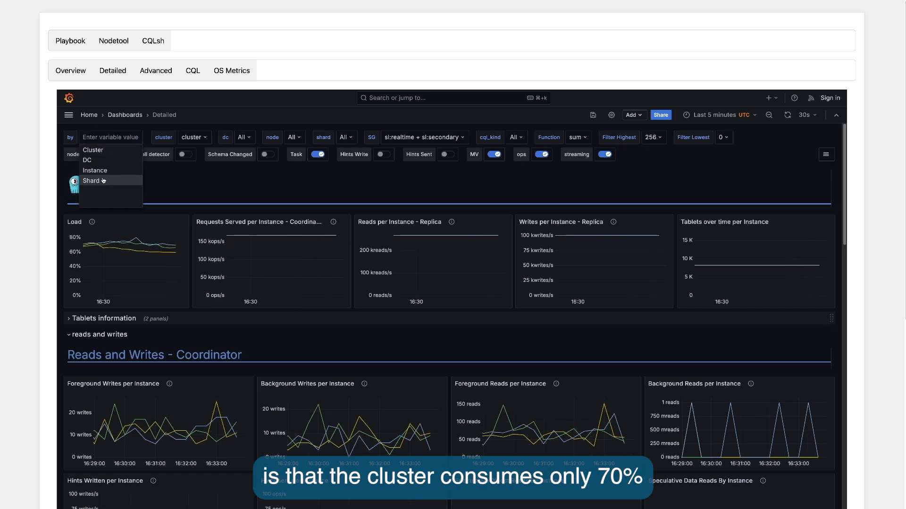
pyautogui.click(90, 181)
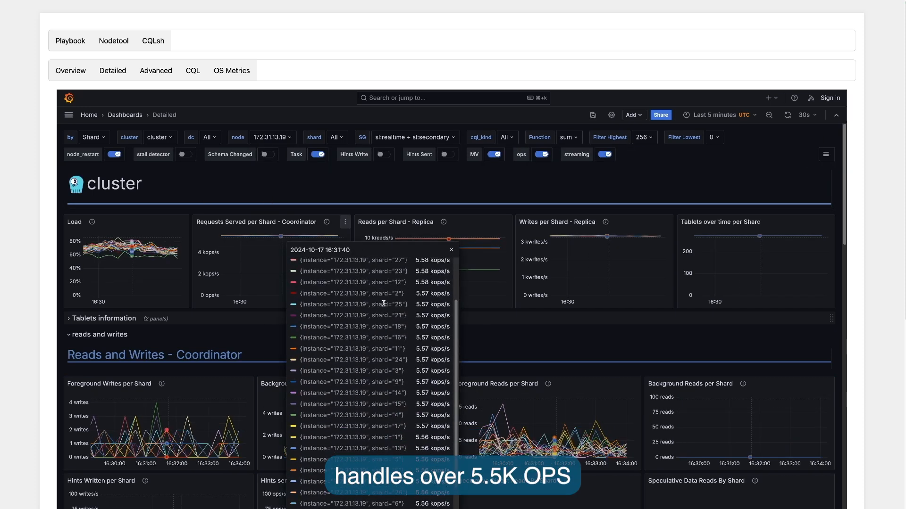
pyautogui.click(336, 138)
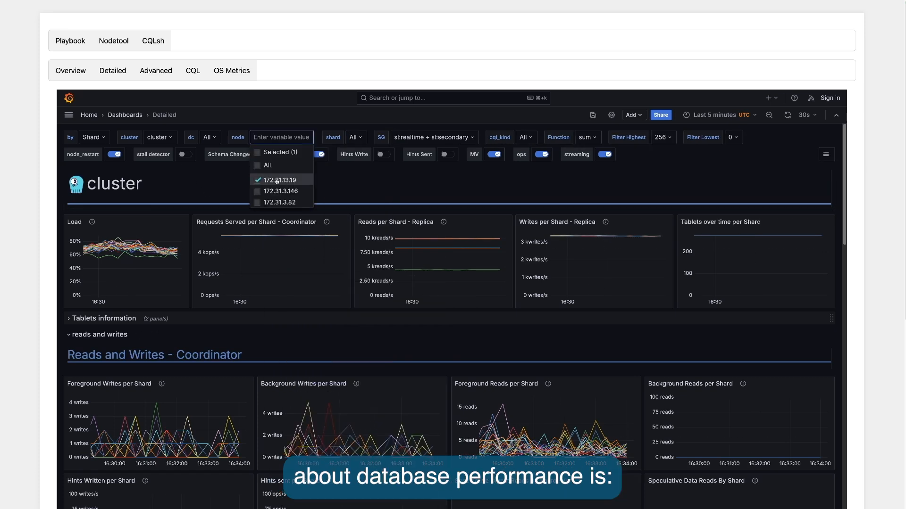
pyautogui.click(93, 138)
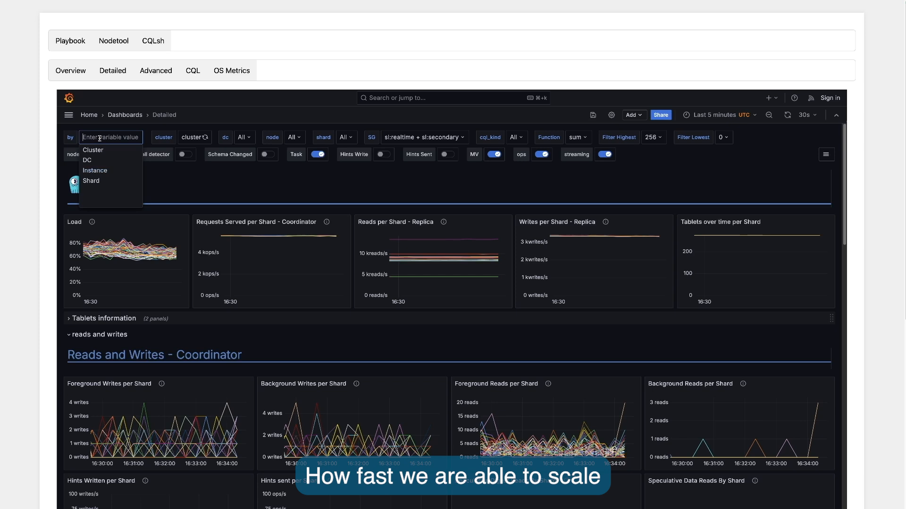
pyautogui.click(95, 171)
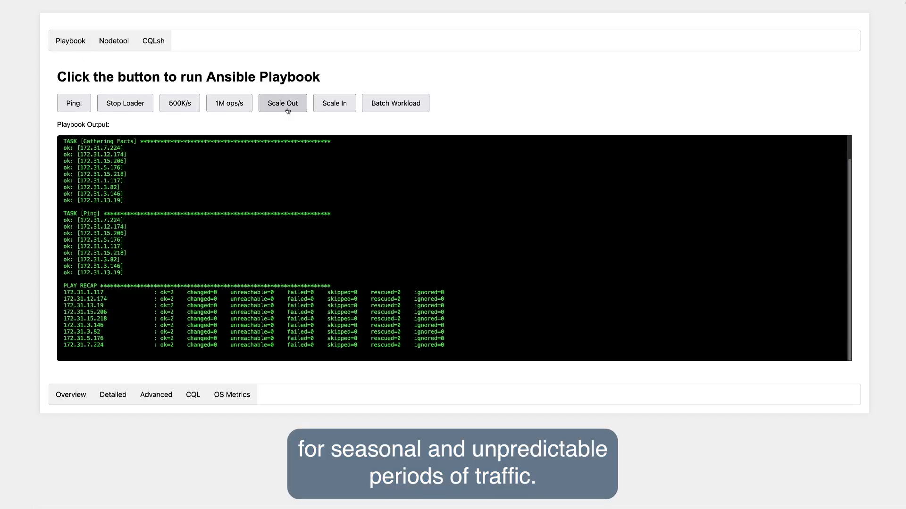
# Scale out by three nodes and view the Tablets per Instance panel showing 4096 each.
pyautogui.click(283, 103)
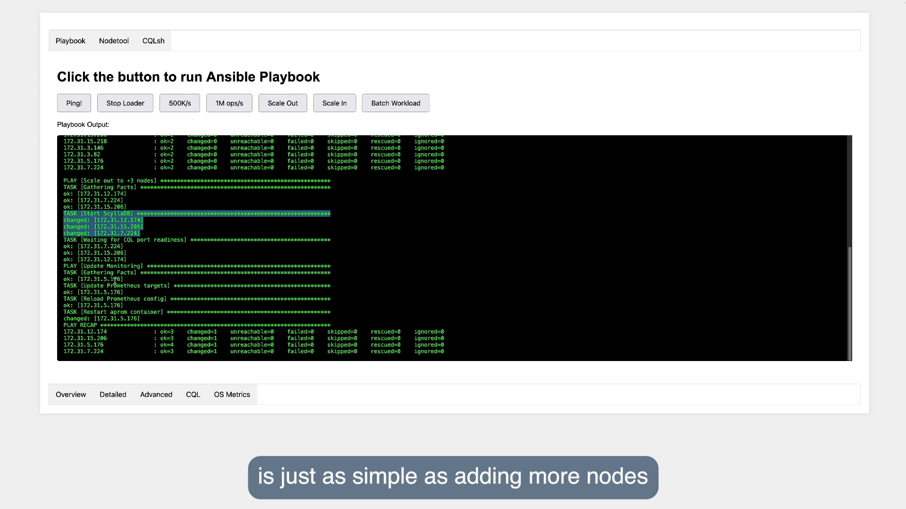
pyautogui.click(114, 41)
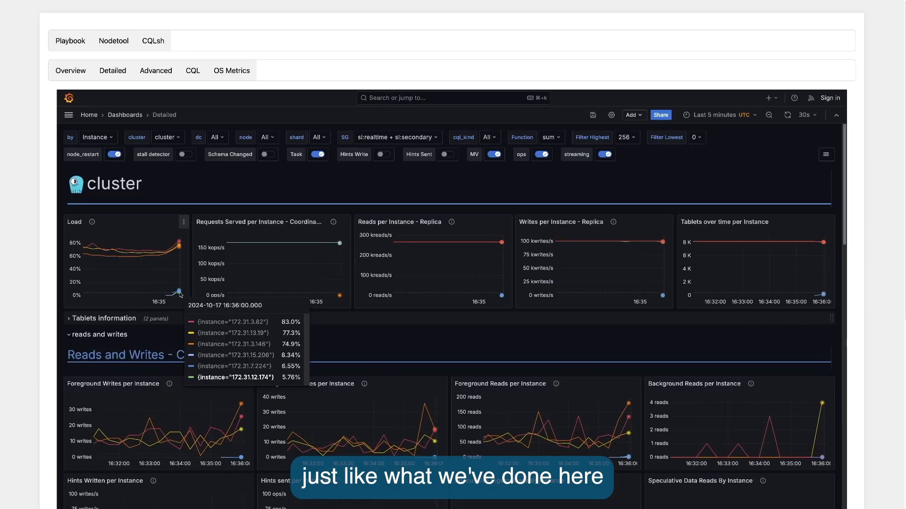
pyautogui.scroll(-3)
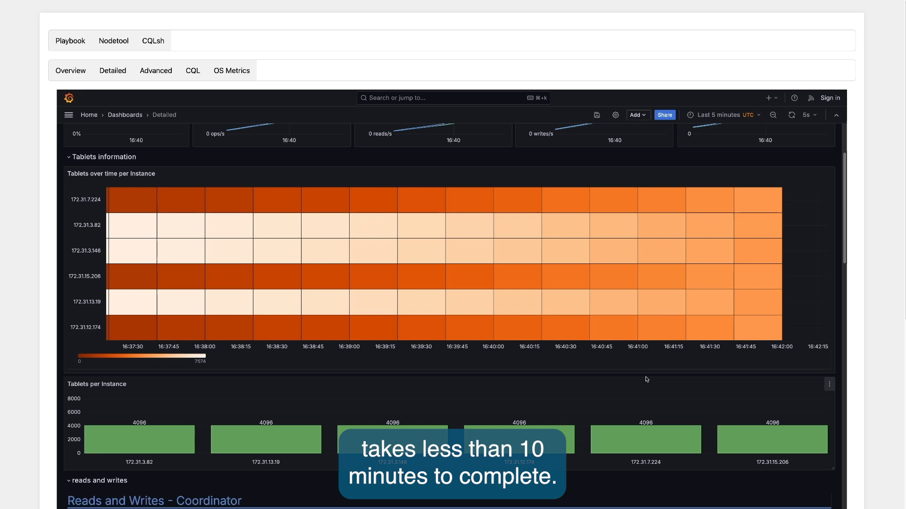
# Scroll back up to the Load and Tablets panels to compare rates before and after scale-out.
pyautogui.scroll(3)
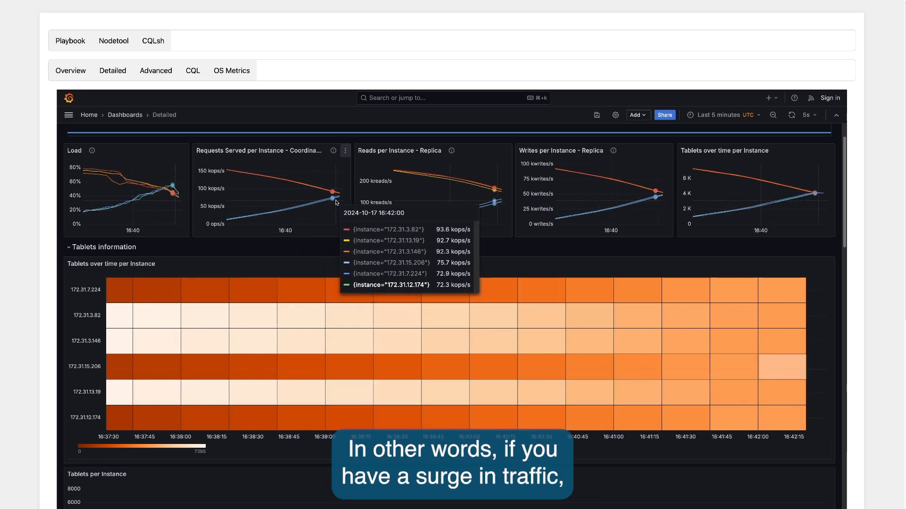
pyautogui.moveTo(375, 252)
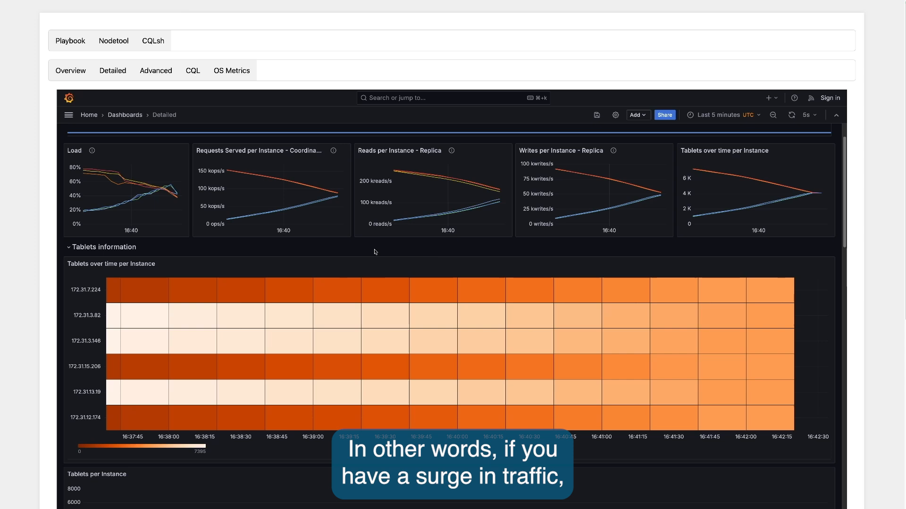
pyautogui.moveTo(402, 243)
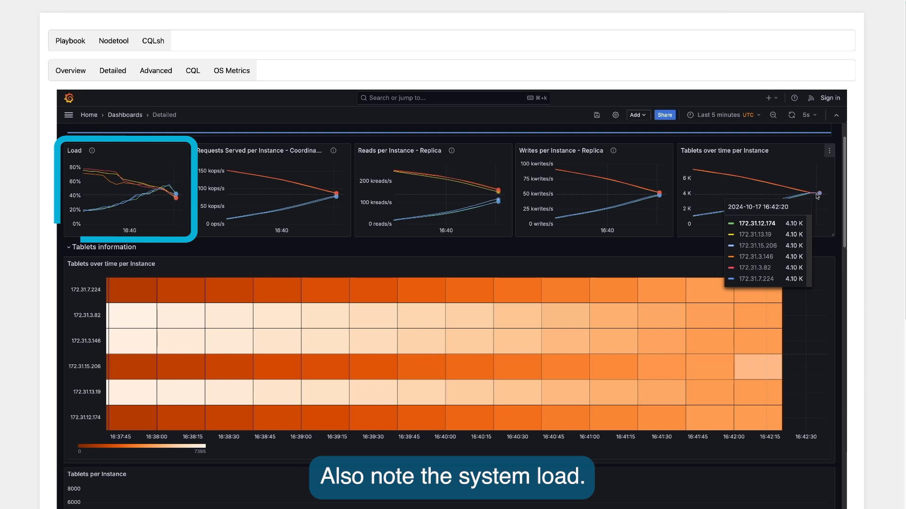
pyautogui.moveTo(824, 327)
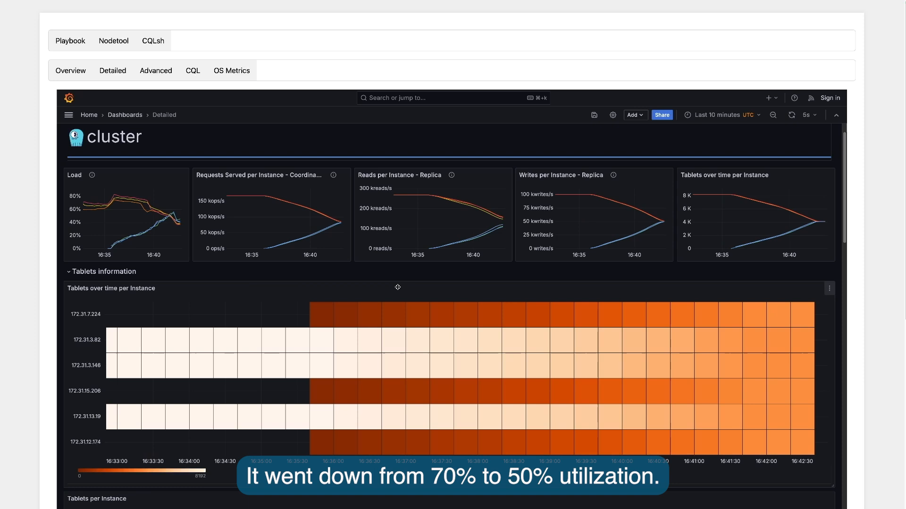
# Scroll through the cache panels, then open OS Metrics showing about 6–7% storage used per node.
pyautogui.scroll(-3)
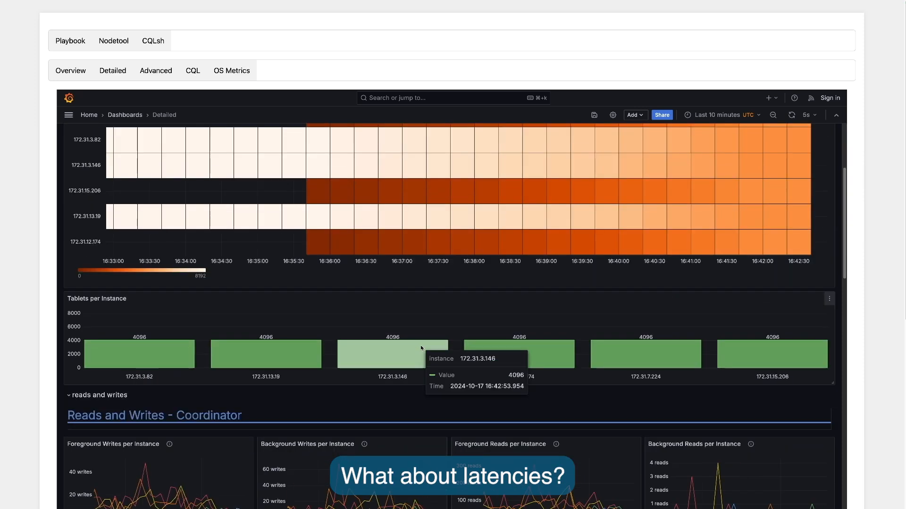
pyautogui.scroll(-3)
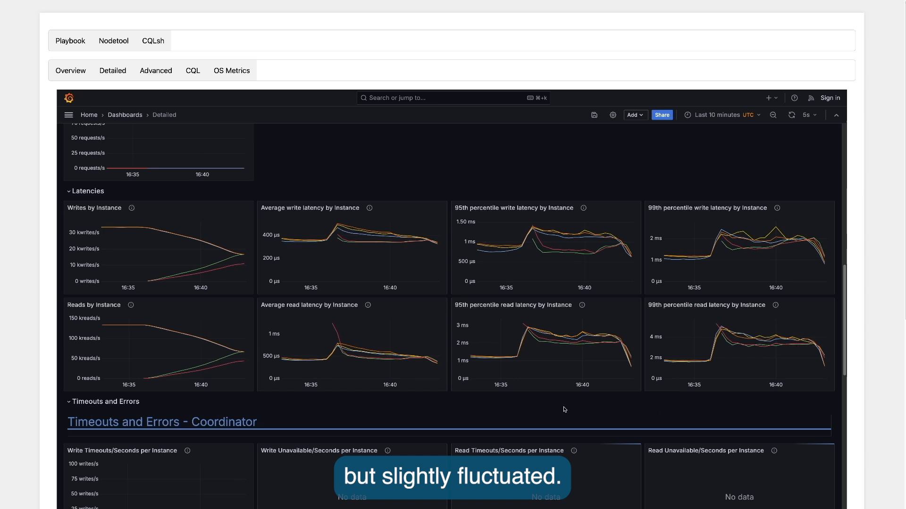
pyautogui.scroll(-3)
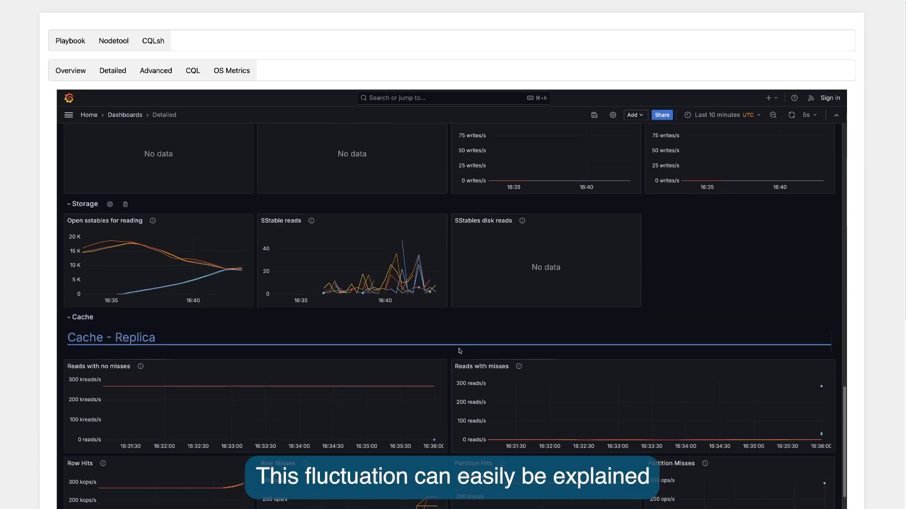
pyautogui.scroll(-3)
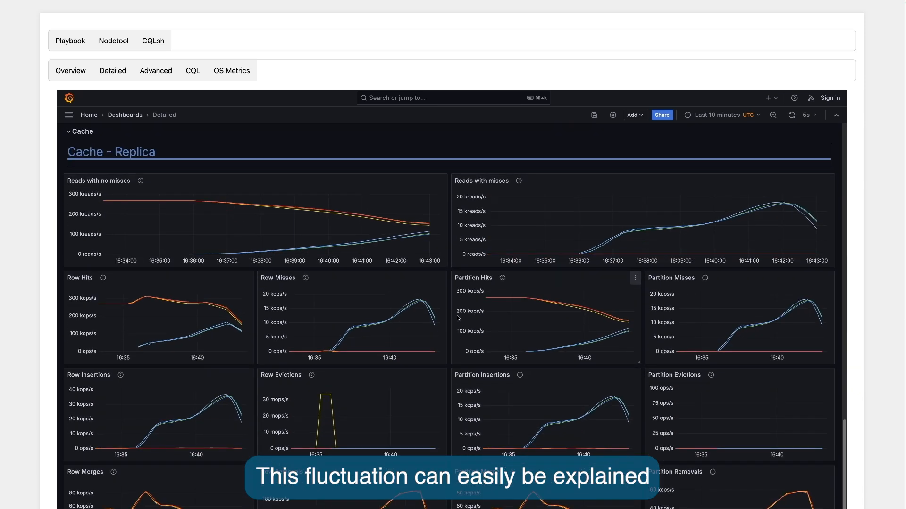
pyautogui.moveTo(381, 240)
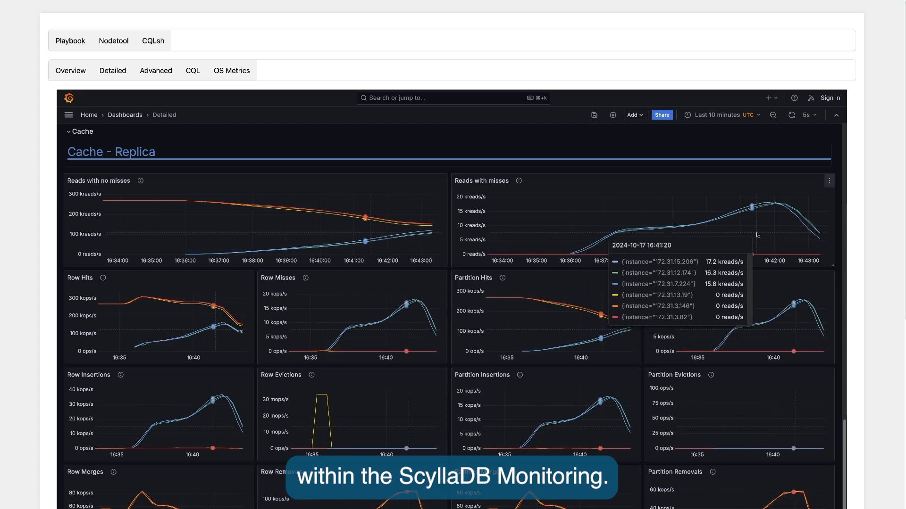
pyautogui.scroll(-3)
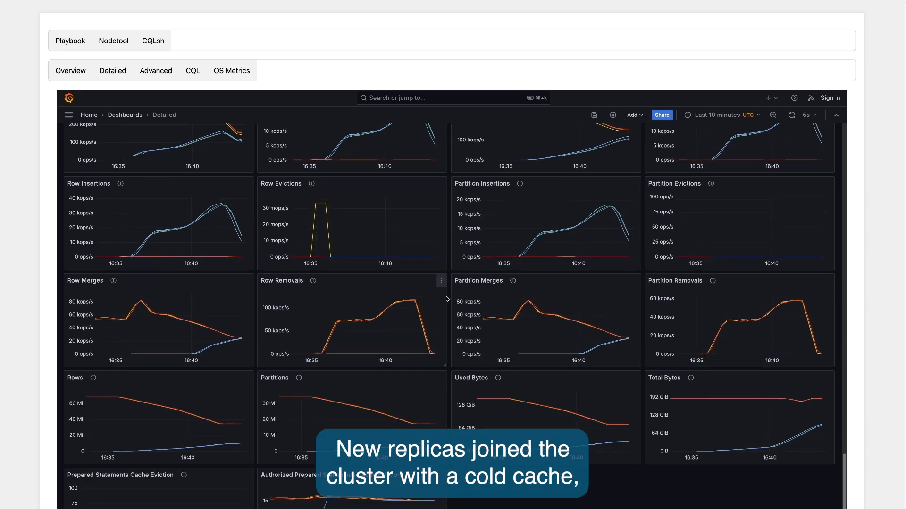
pyautogui.scroll(-3)
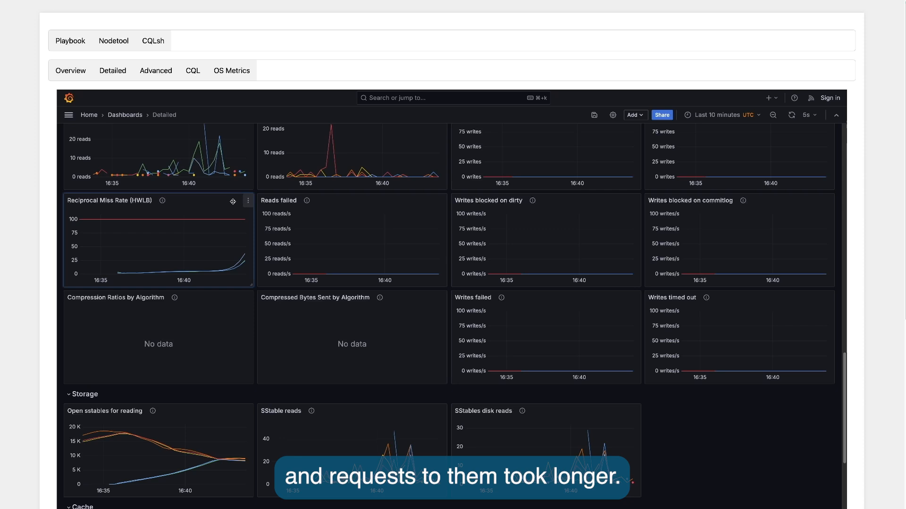
pyautogui.click(233, 201)
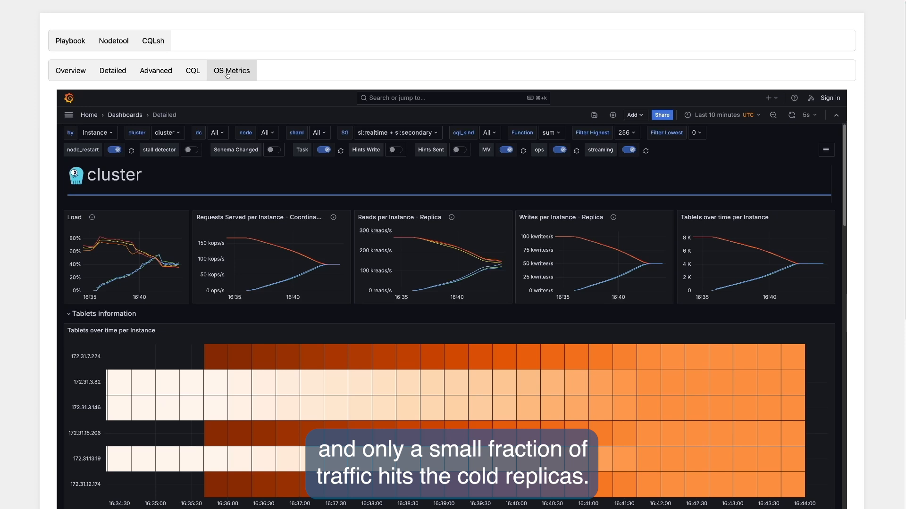
pyautogui.click(231, 70)
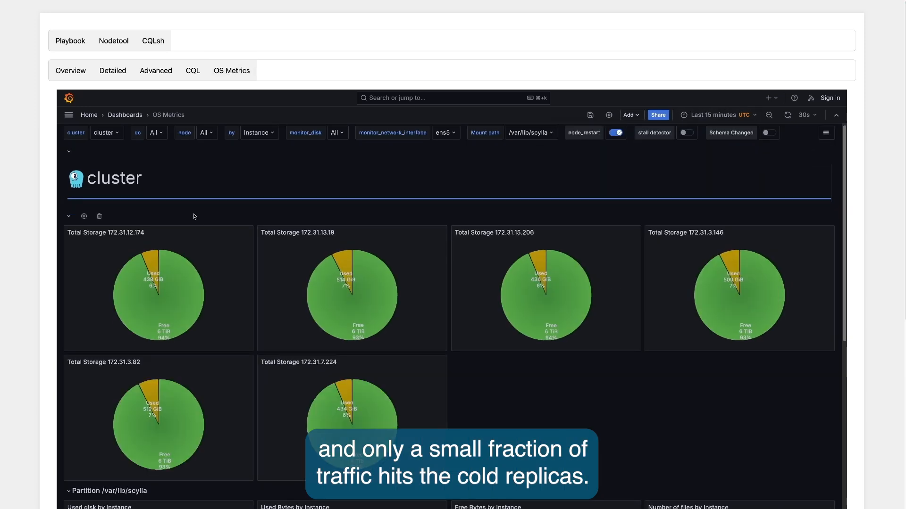
# Collapse the storage row, review Network Interface ens5 throughput, and switch to the Advanced dashboard.
pyautogui.click(69, 216)
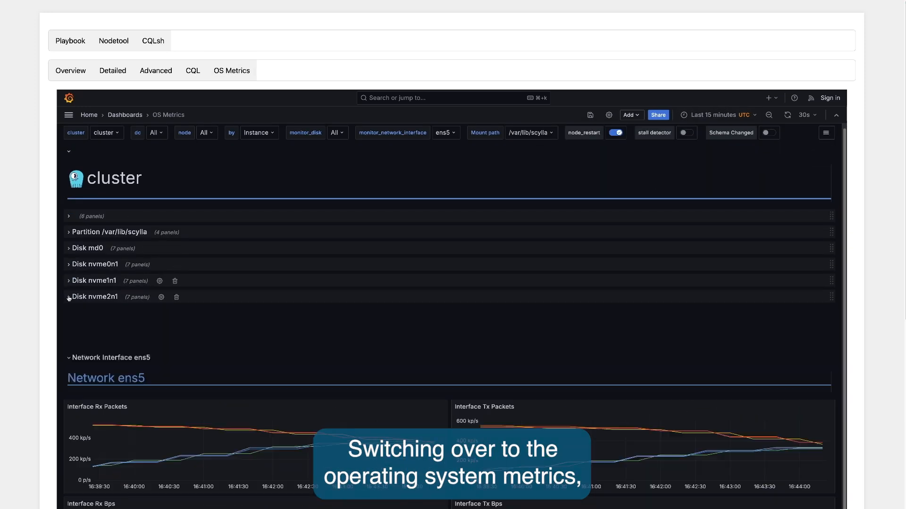
pyautogui.scroll(-3)
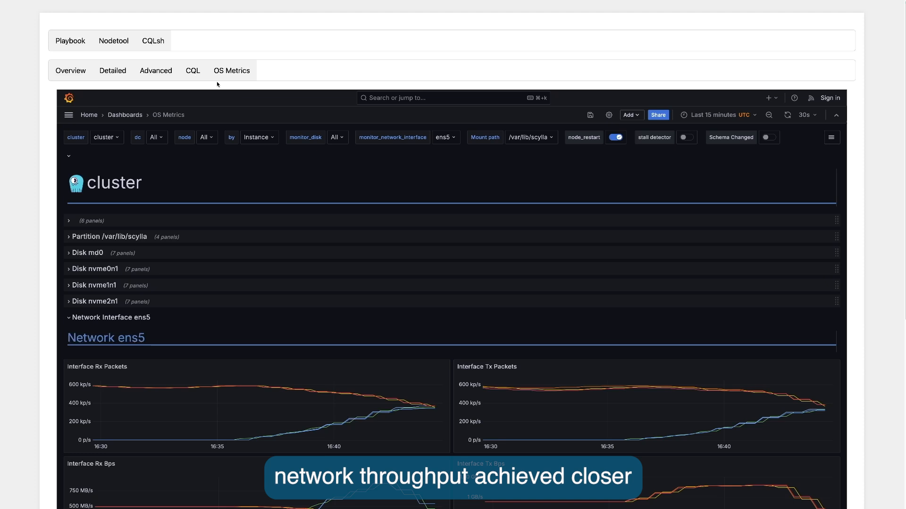
pyautogui.click(155, 70)
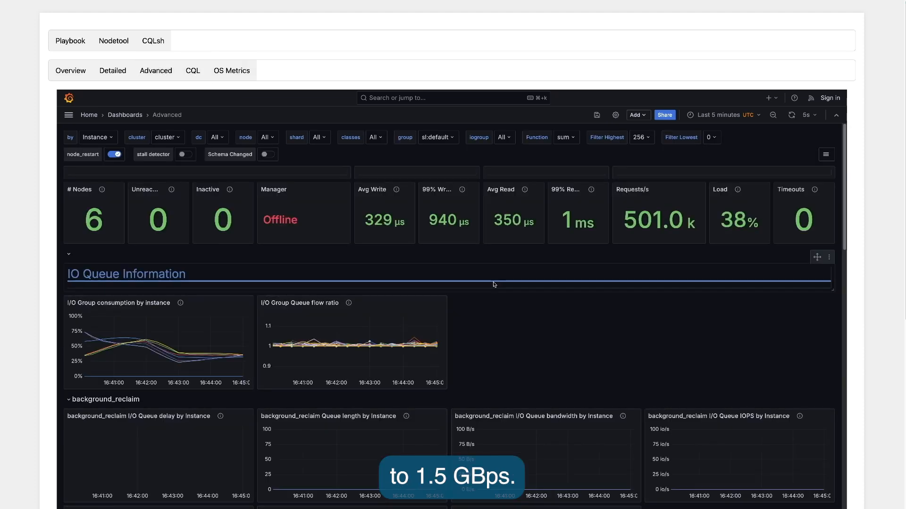
# Open the Detailed dashboard and collapse the Tablets information row to reveal per-instance latencies.
pyautogui.click(112, 71)
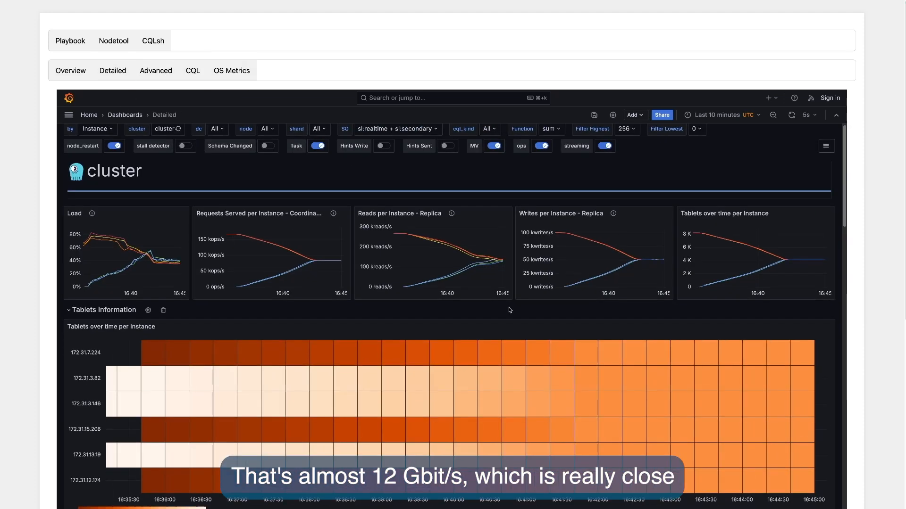
pyautogui.click(71, 41)
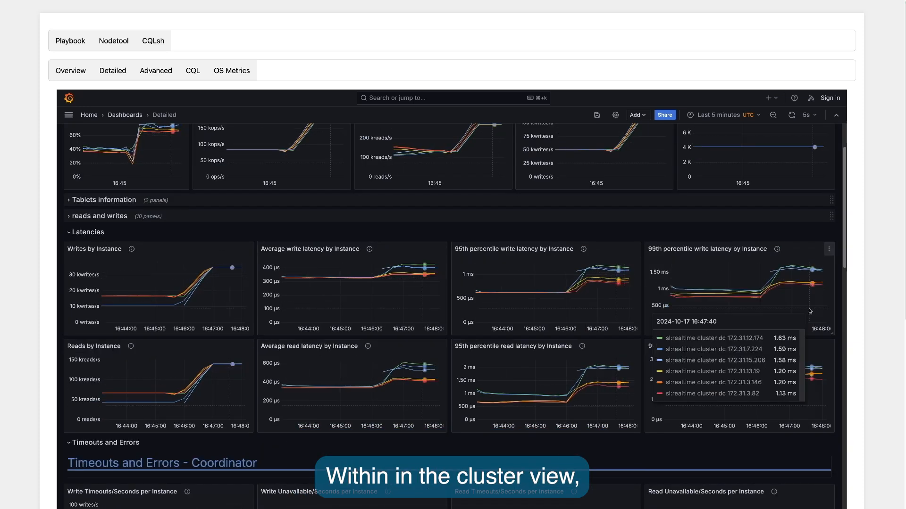
# Check the 1M requests/s overview, six-node nodetool status, and realtime 1000 / secondary 100 shares.
pyautogui.click(71, 71)
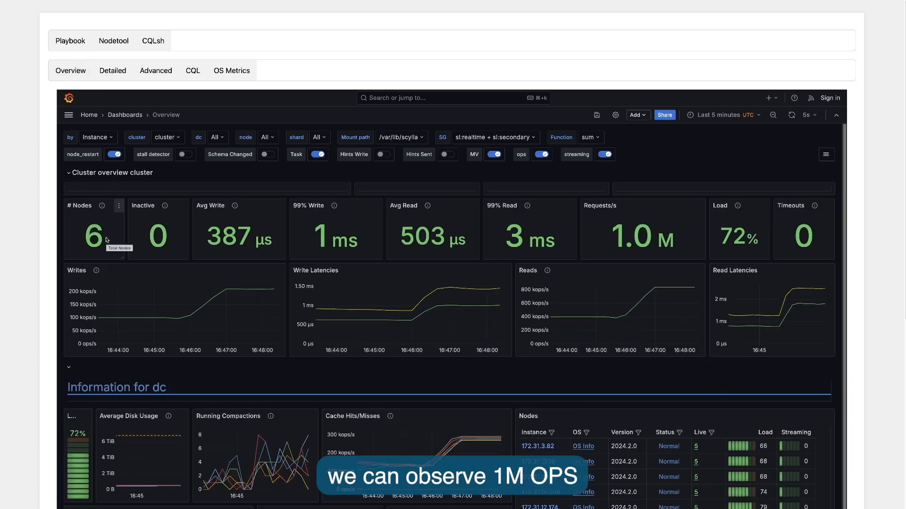
pyautogui.click(113, 41)
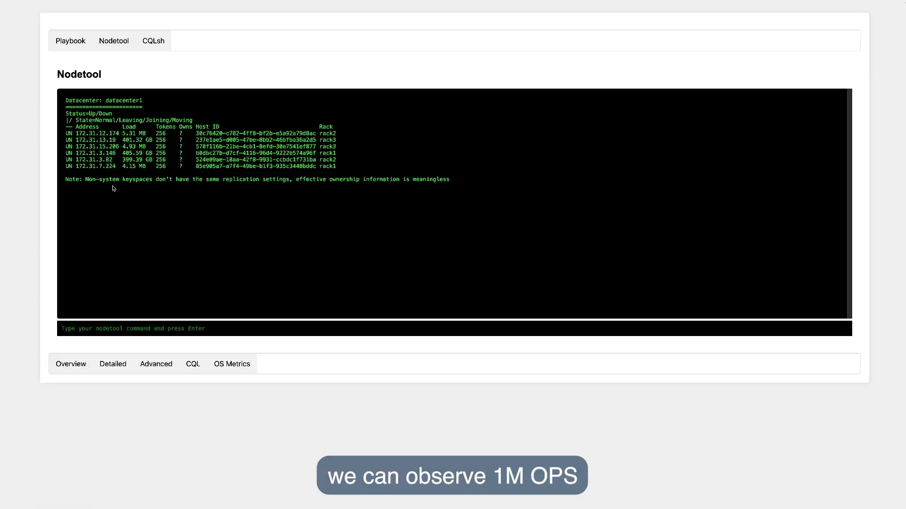
pyautogui.click(153, 40)
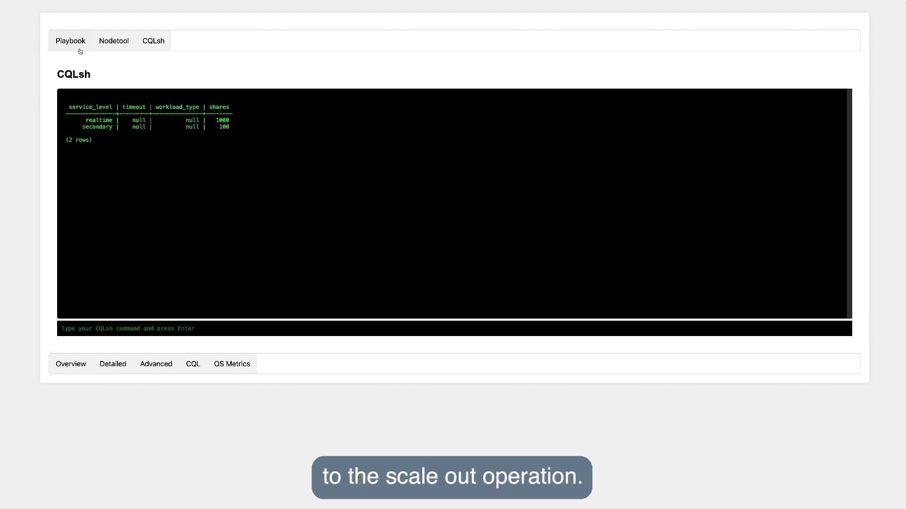
# Check the full-scan workload playbook output, then view Latencies by DC on the Detailed dashboard.
pyautogui.click(71, 41)
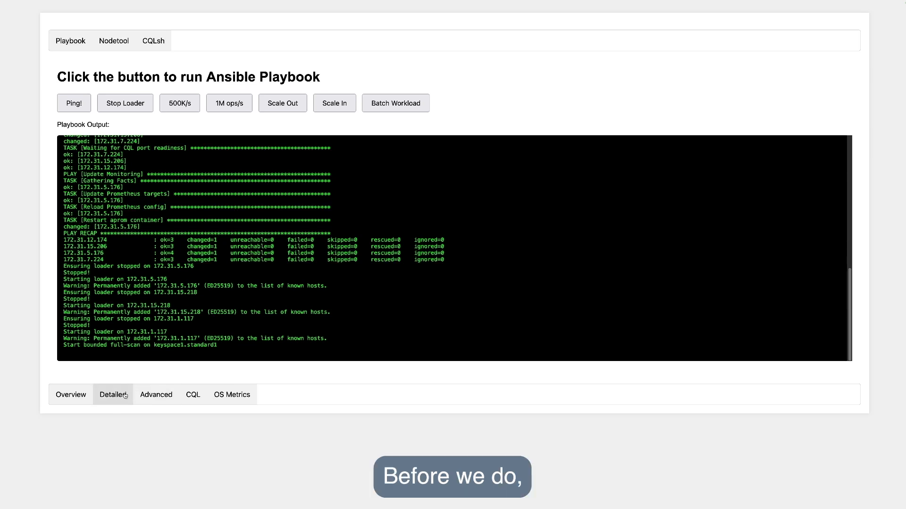
pyautogui.click(113, 395)
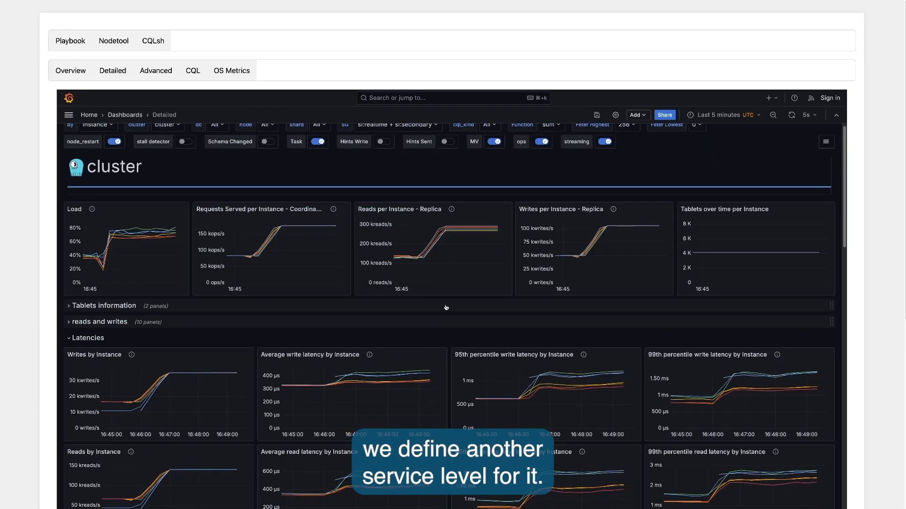
pyautogui.scroll(-3)
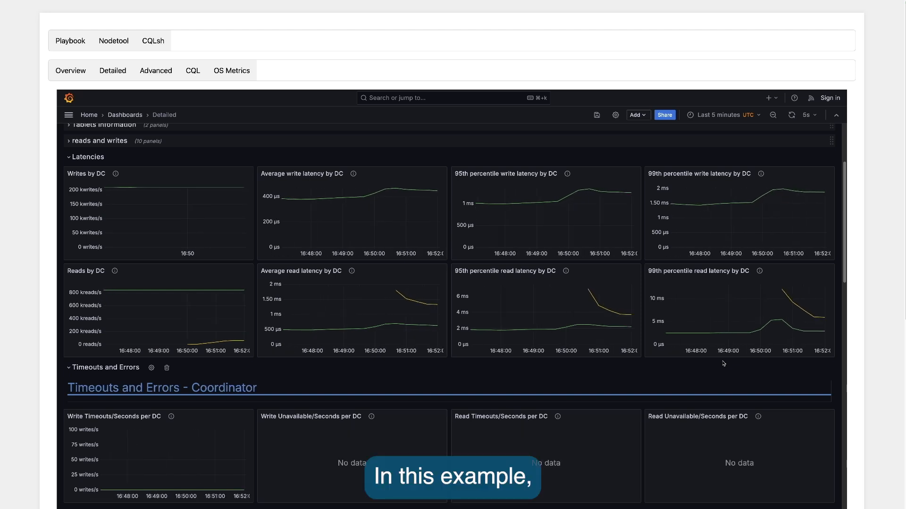
pyautogui.moveTo(815, 317)
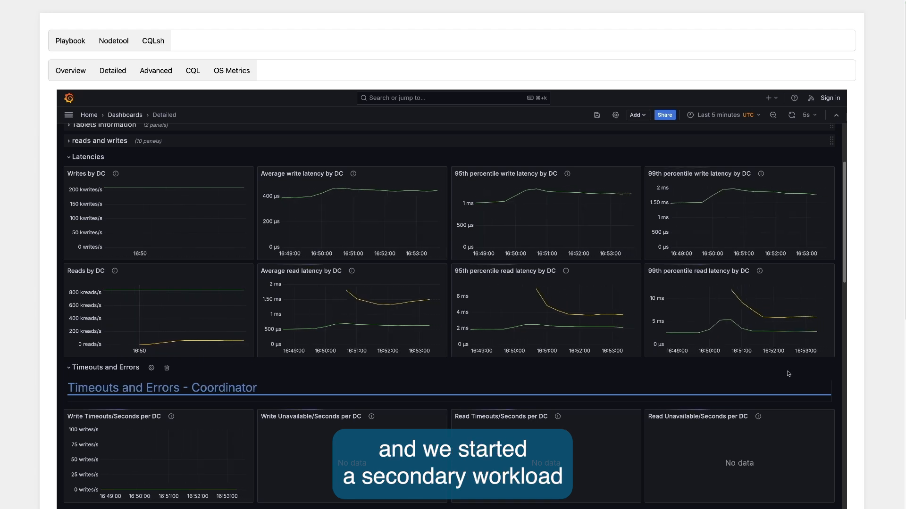
pyautogui.moveTo(789, 315)
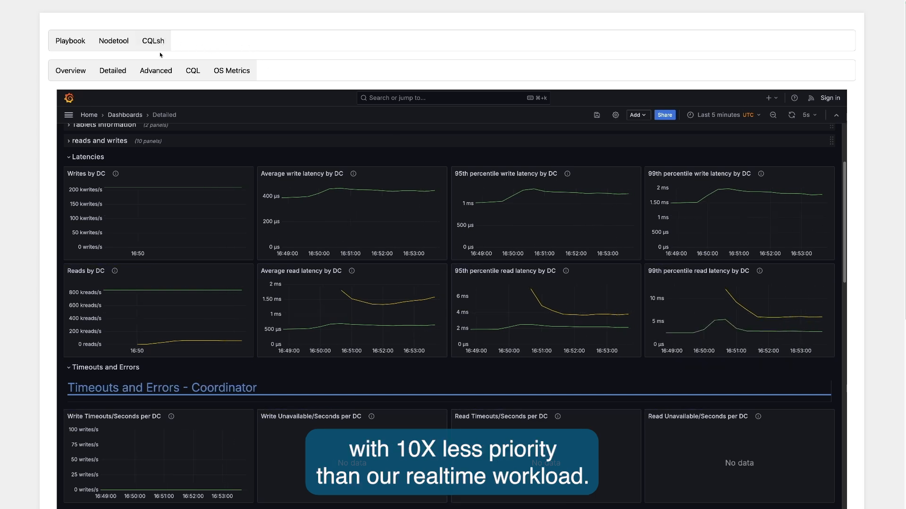
# Show the CQLsh service levels: secondary at 100 shares versus realtime at 1000.
pyautogui.click(153, 41)
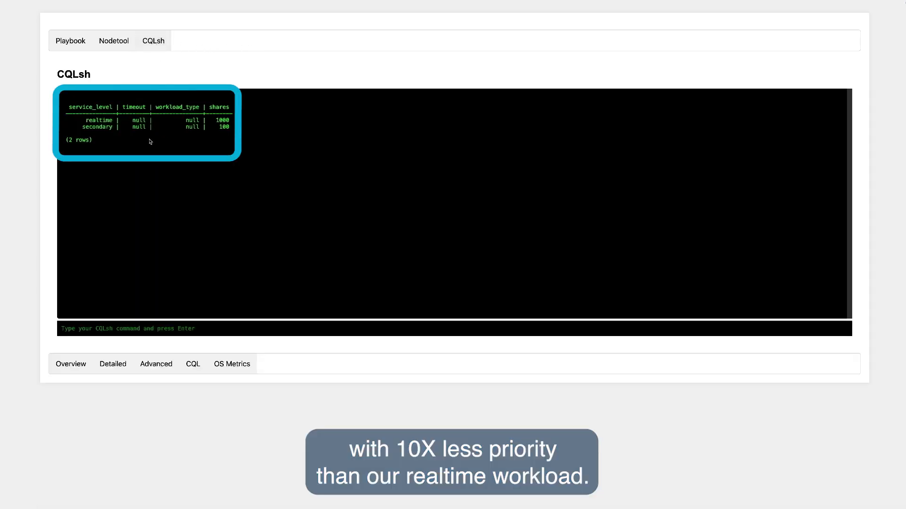
pyautogui.moveTo(103, 144)
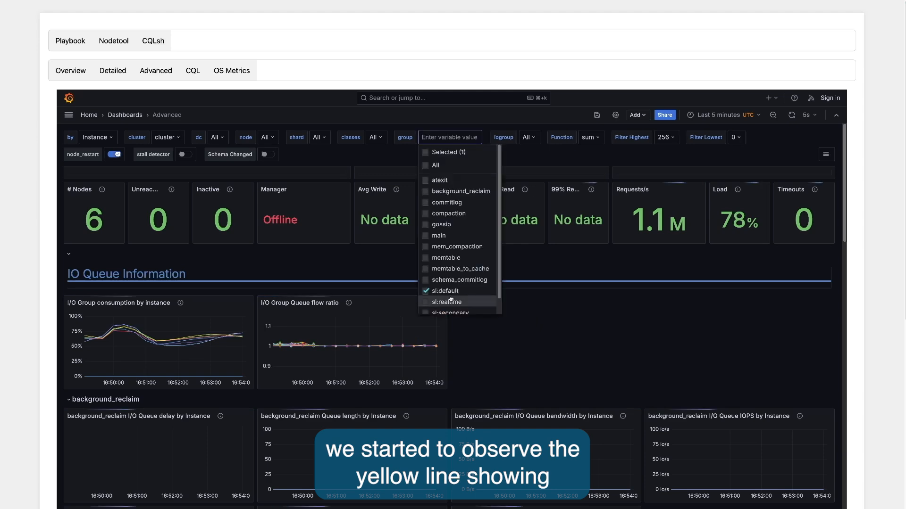
# Scroll the Advanced dashboard down to the sl:realtime, sl:secondary and task group CPU panels.
pyautogui.scroll(-3)
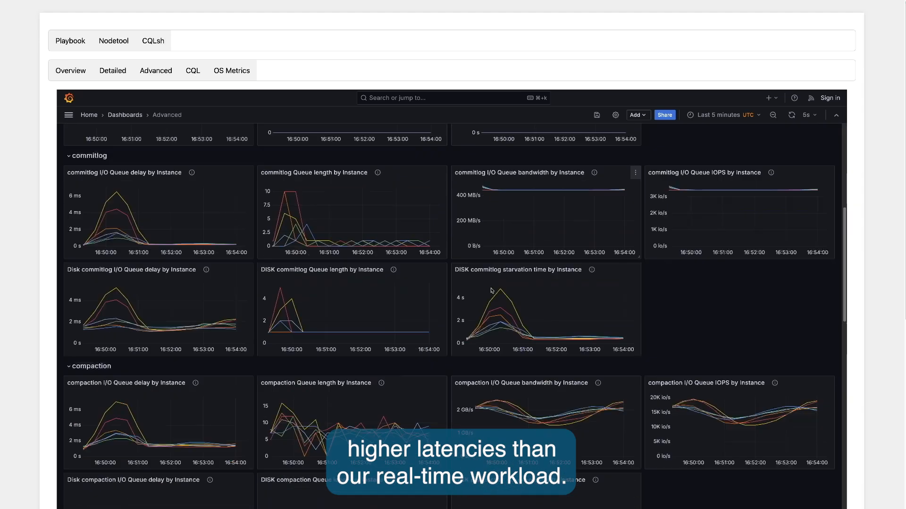
pyautogui.scroll(-3)
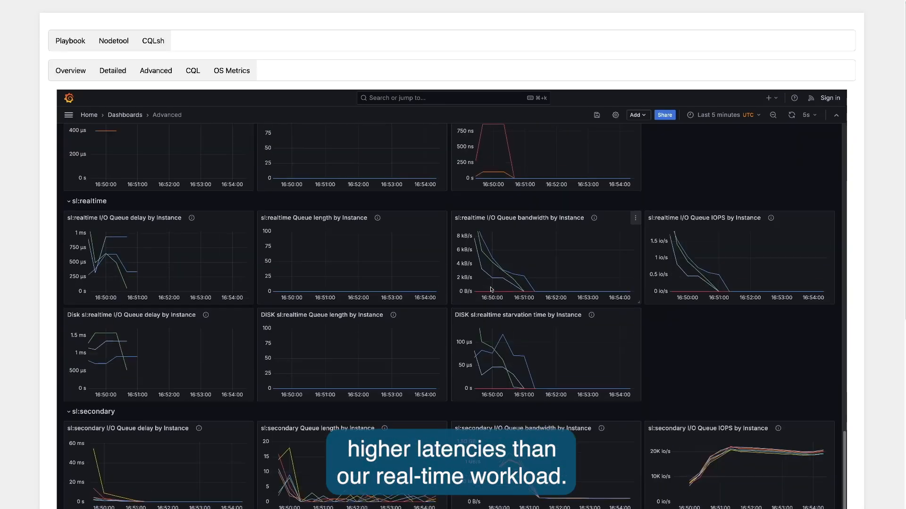
pyautogui.scroll(-3)
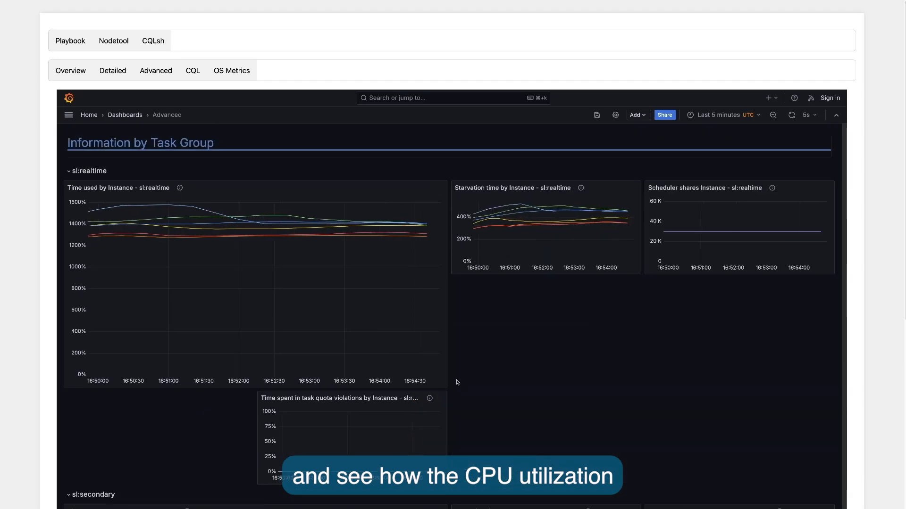
# Scroll past the task group panels toward the playbook output showing loaders restarted on three hosts.
pyautogui.scroll(-3)
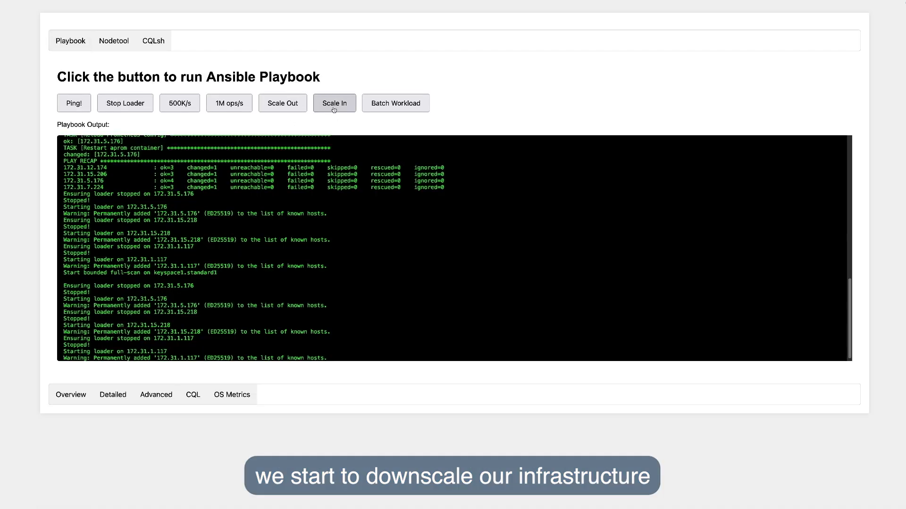
# Start Scale In, then view the Detailed dashboard over the last 15 minutes.
pyautogui.click(334, 103)
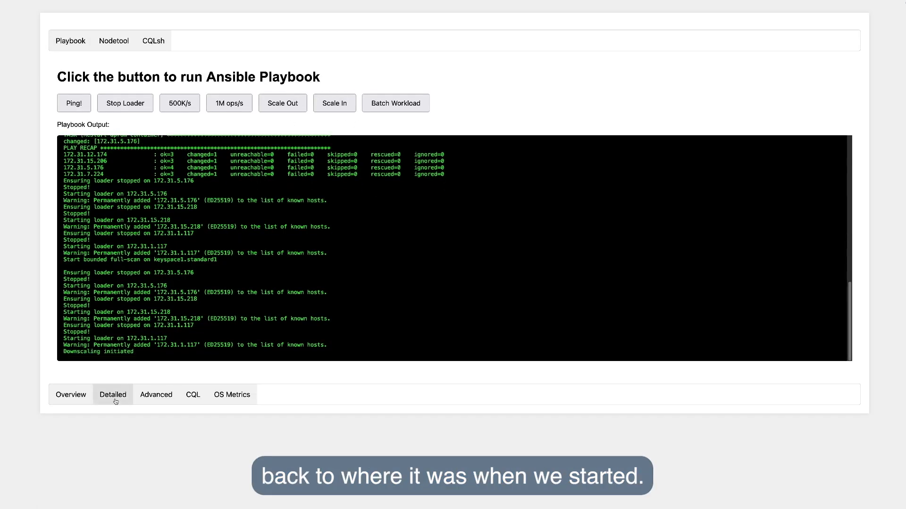
pyautogui.click(113, 395)
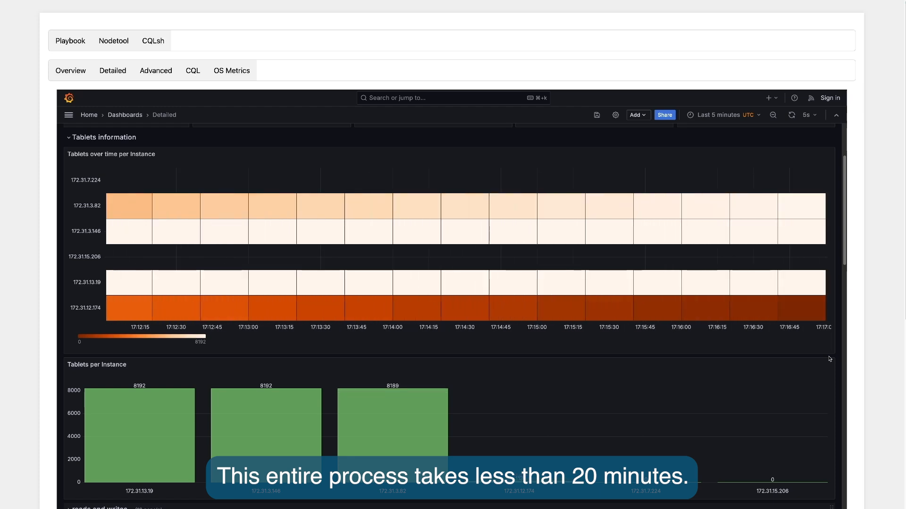
pyautogui.click(718, 115)
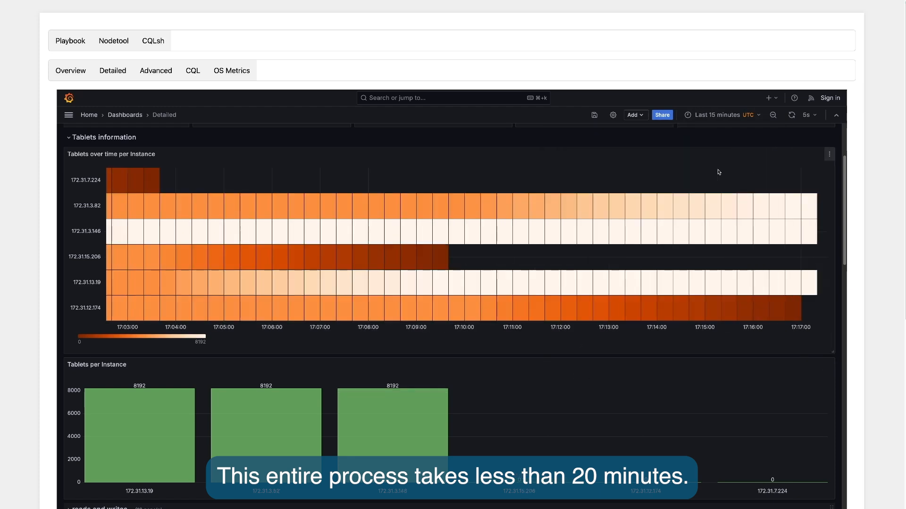